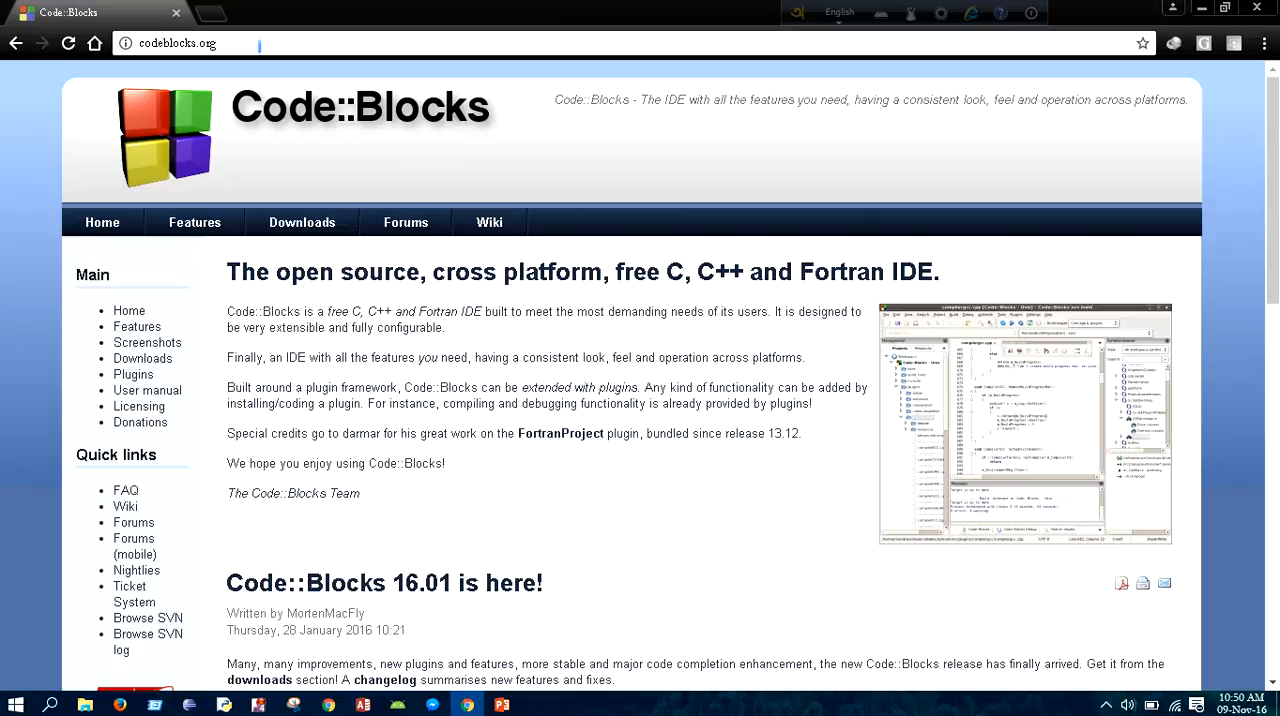
Reload the codeblocks.org home page and go to its Downloads page
{"action": "left_click", "coordinate": [178, 44]}
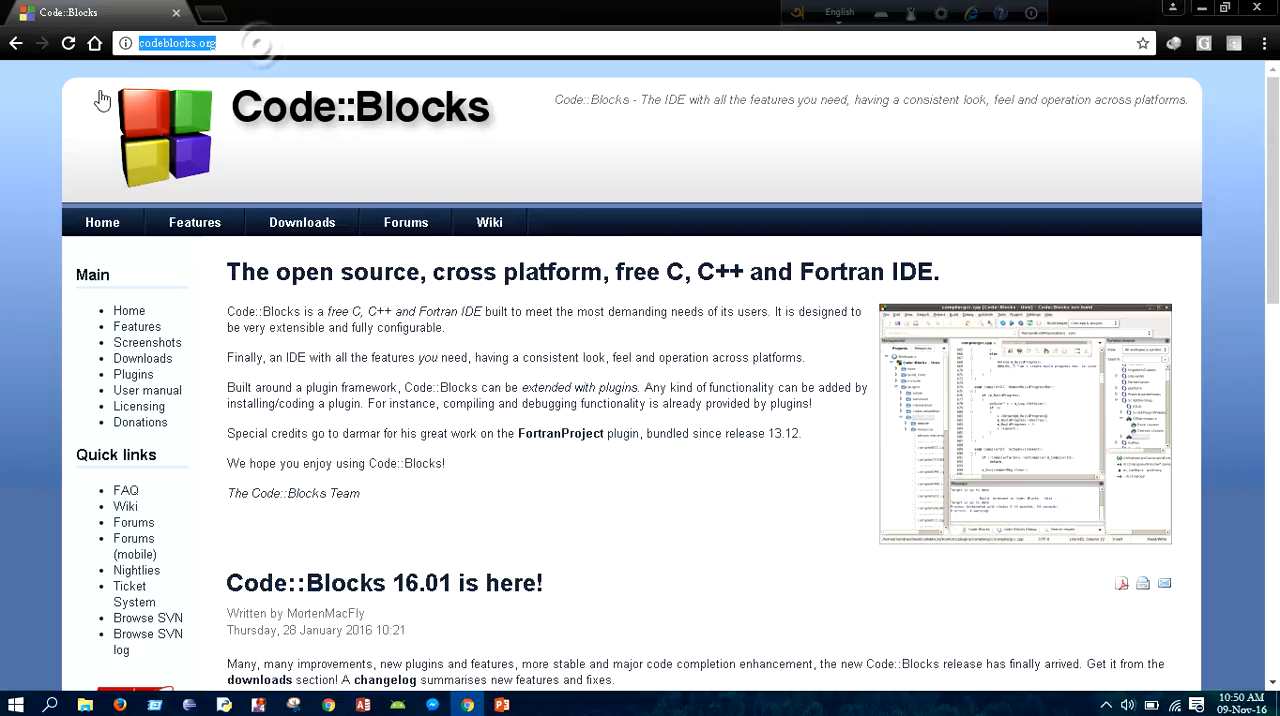
{"action": "left_click", "coordinate": [68, 44]}
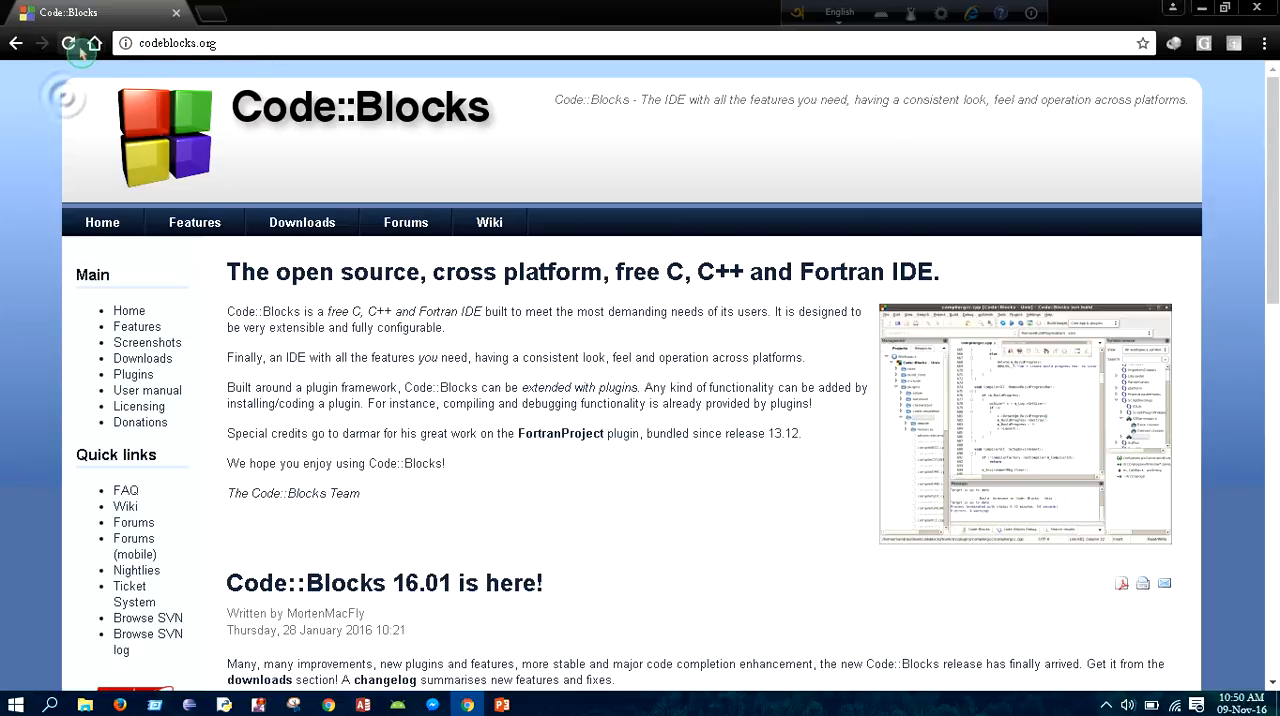
{"action": "left_click", "coordinate": [70, 44]}
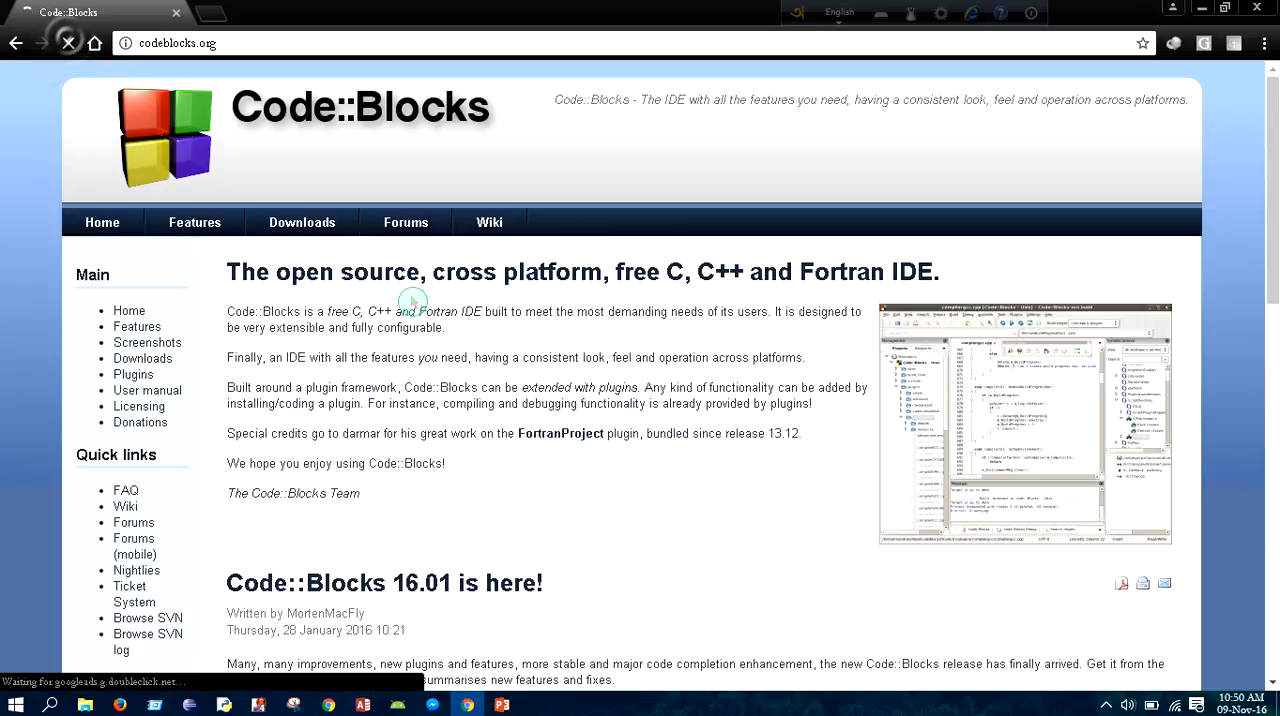
{"action": "left_click", "coordinate": [302, 222]}
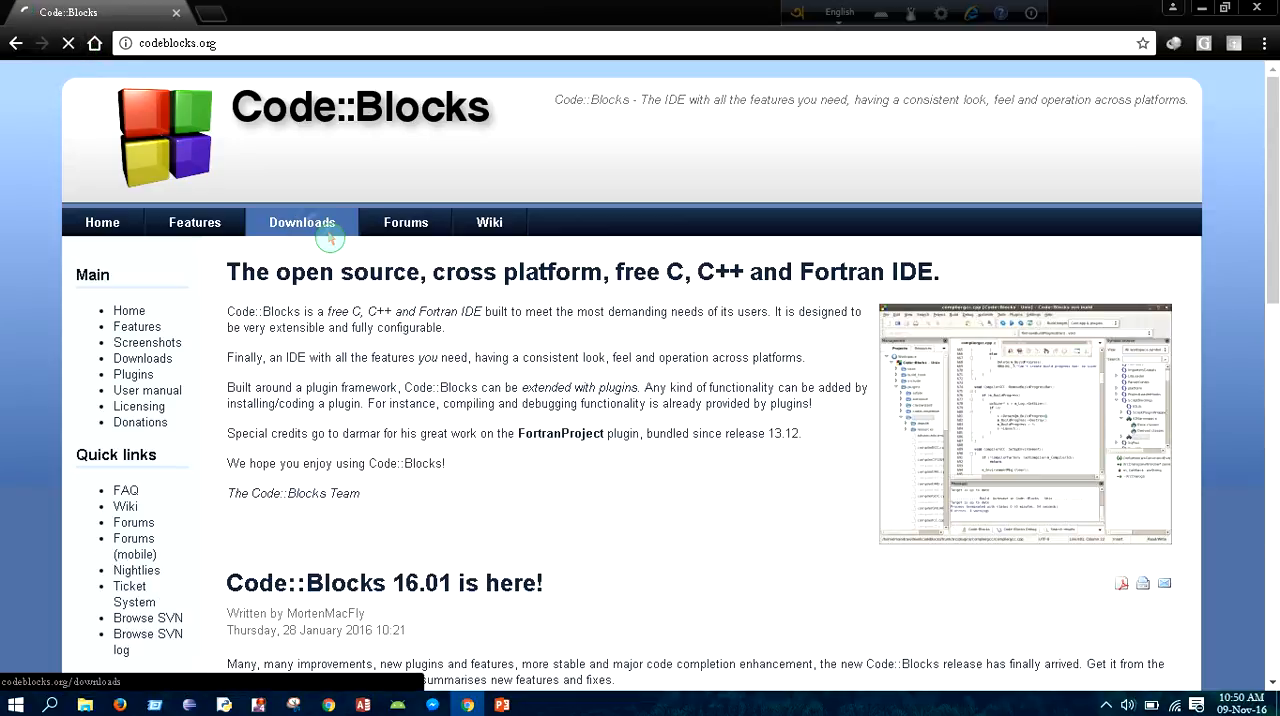
{"action": "left_click", "coordinate": [300, 222]}
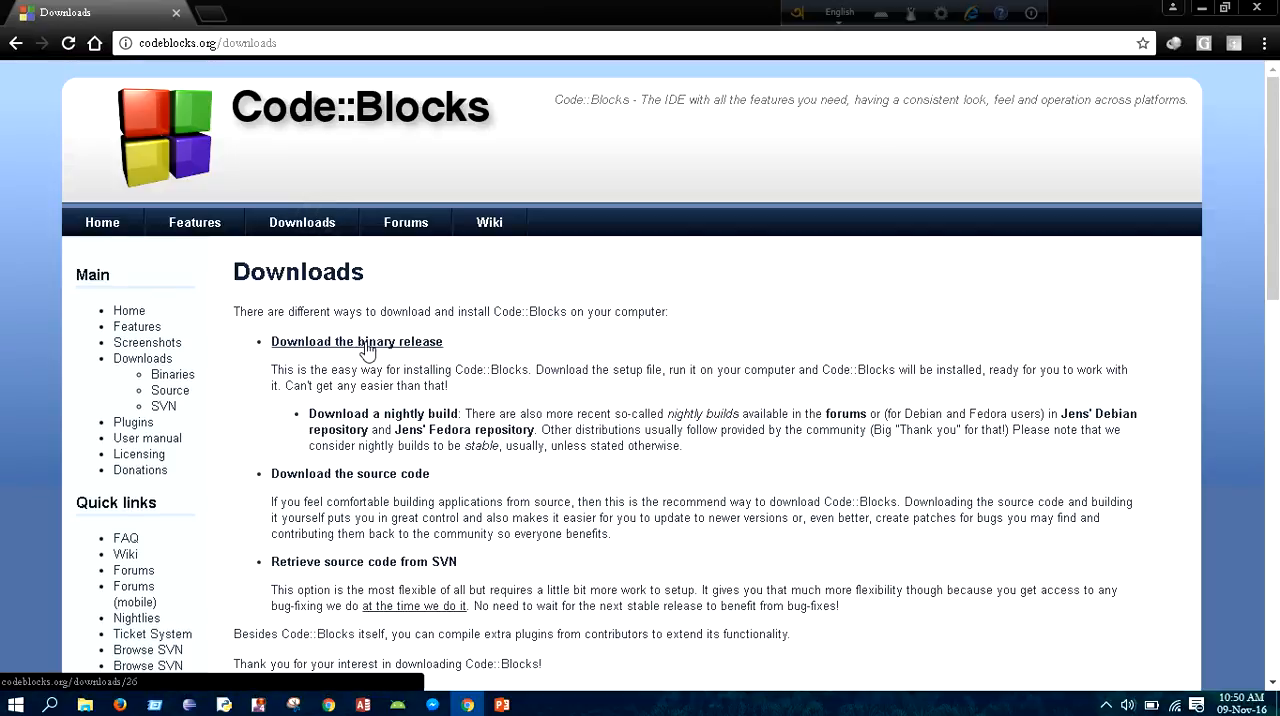
From the binary release page, start the SourceForge download of codeblocks-16.01mingw-setup.exe for Windows
{"action": "left_click", "coordinate": [356, 340]}
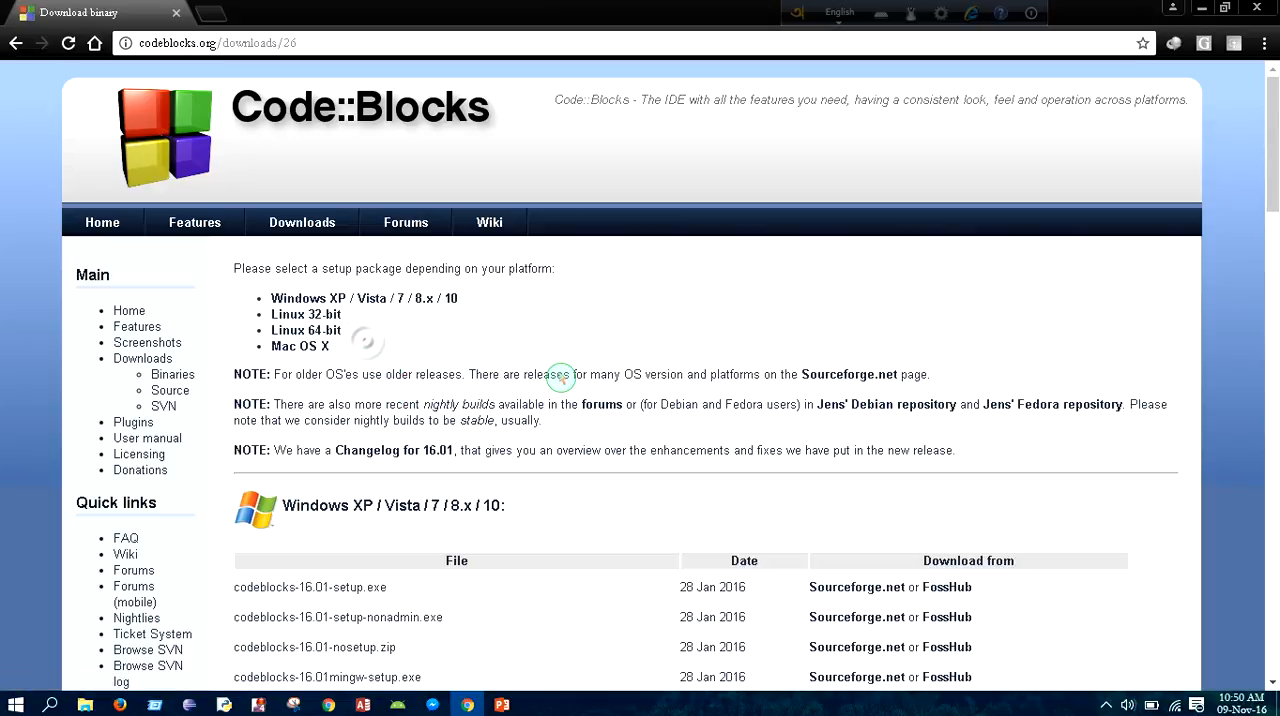
{"action": "scroll", "scroll_direction": "down", "scroll_amount": 3}
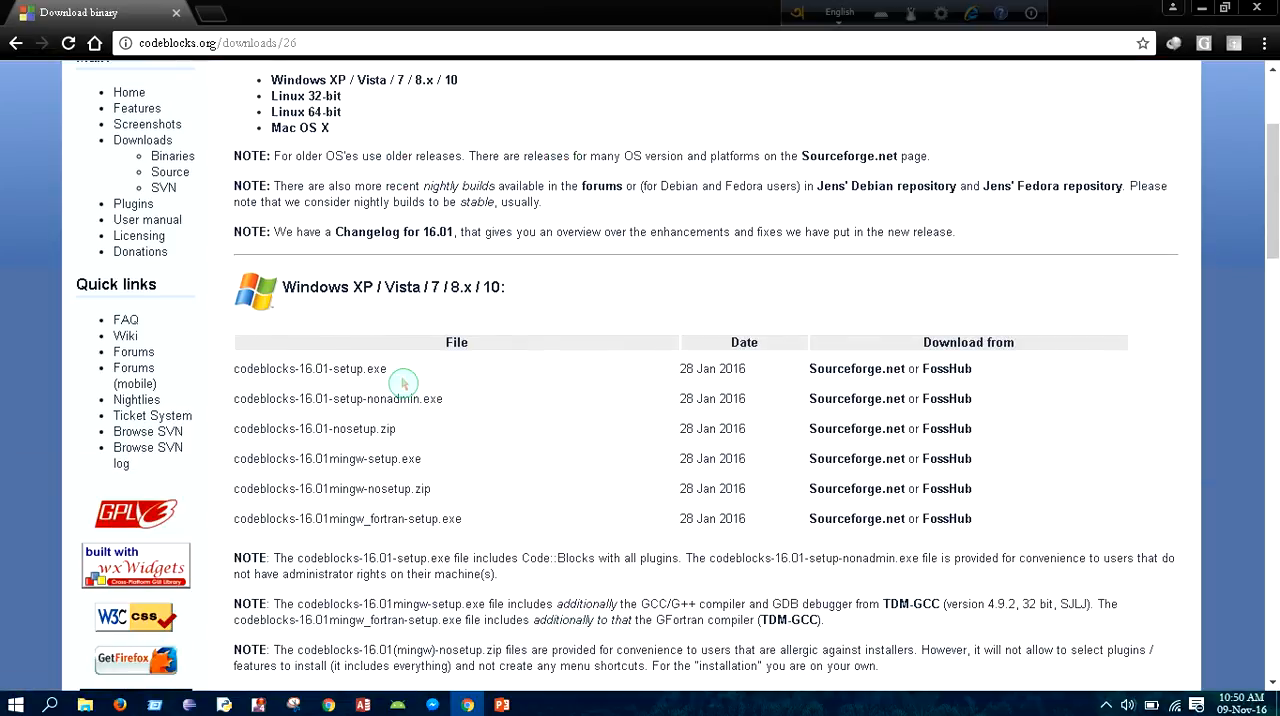
{"action": "mouse_move", "coordinate": [354, 316]}
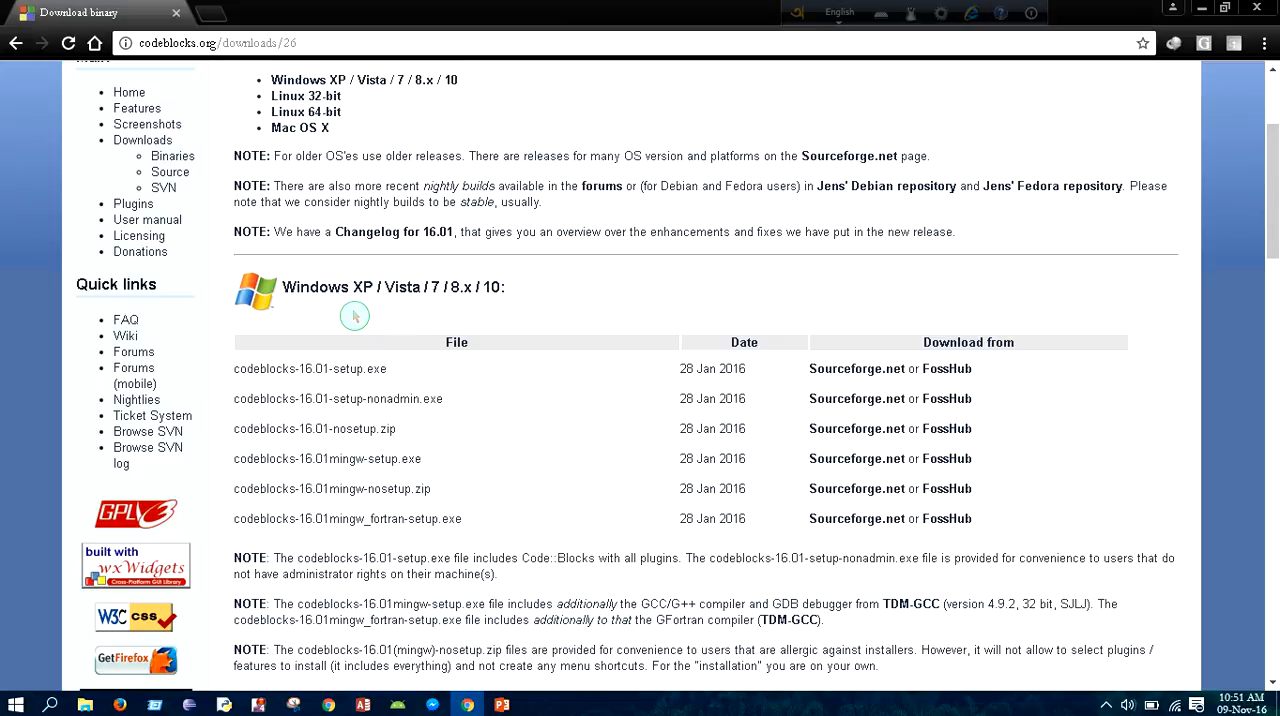
{"action": "scroll", "scroll_direction": "down", "scroll_amount": 3}
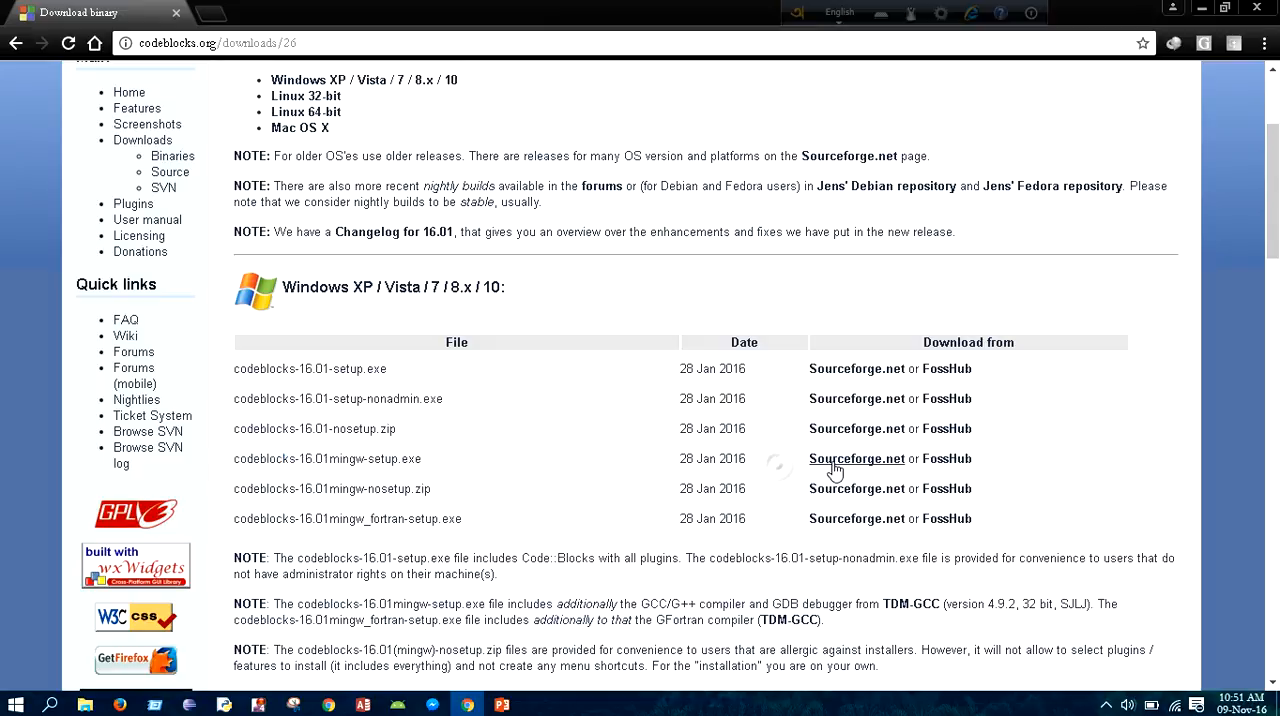
{"action": "mouse_move", "coordinate": [856, 458]}
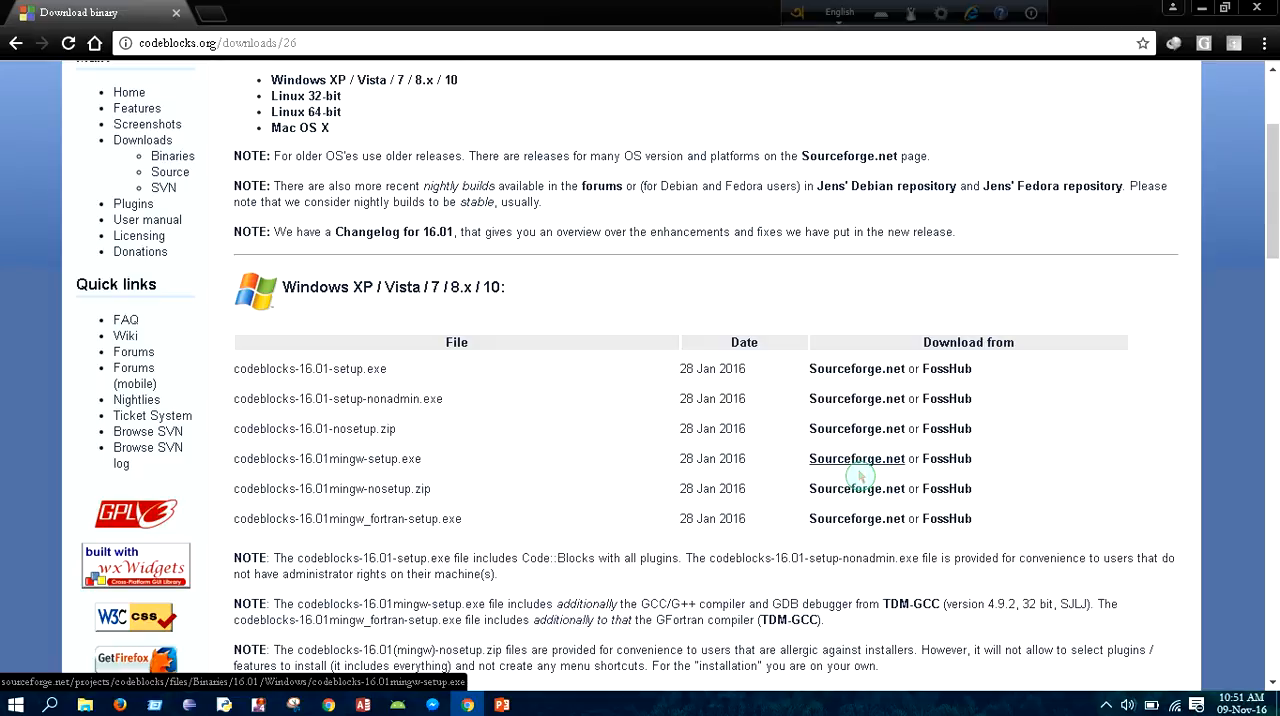
{"action": "left_click", "coordinate": [856, 458]}
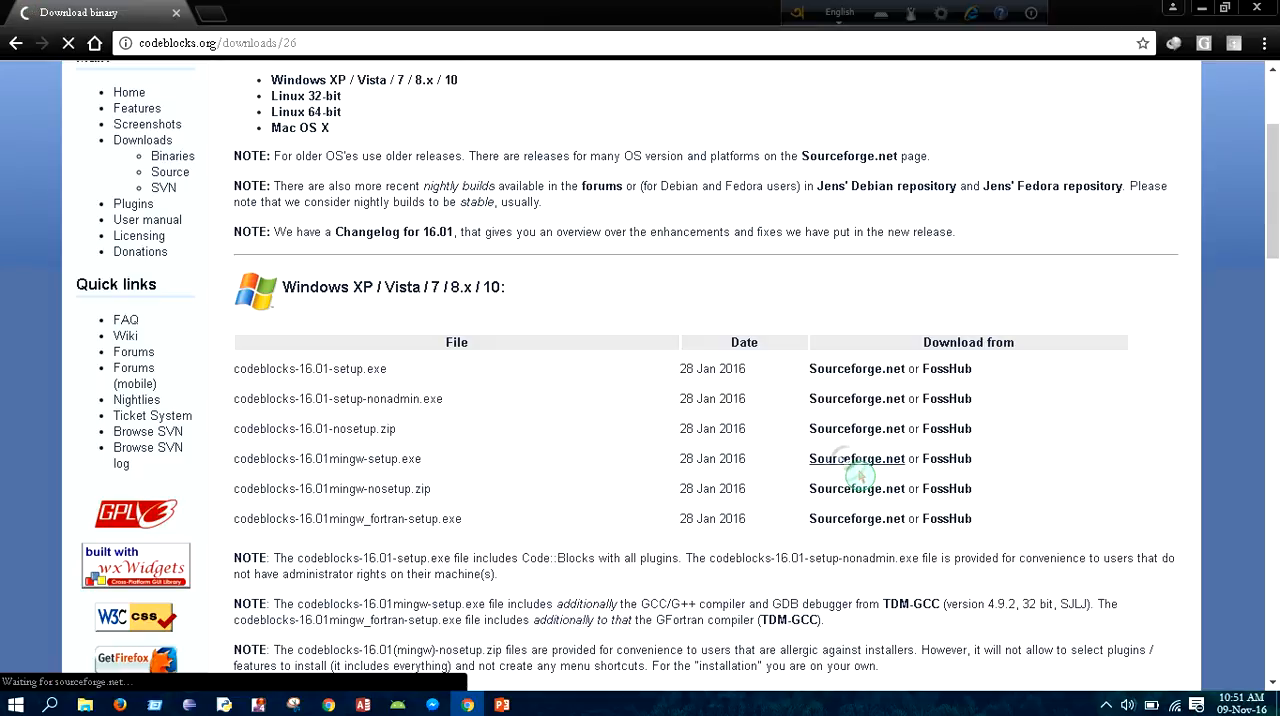
{"action": "left_click", "coordinate": [856, 458]}
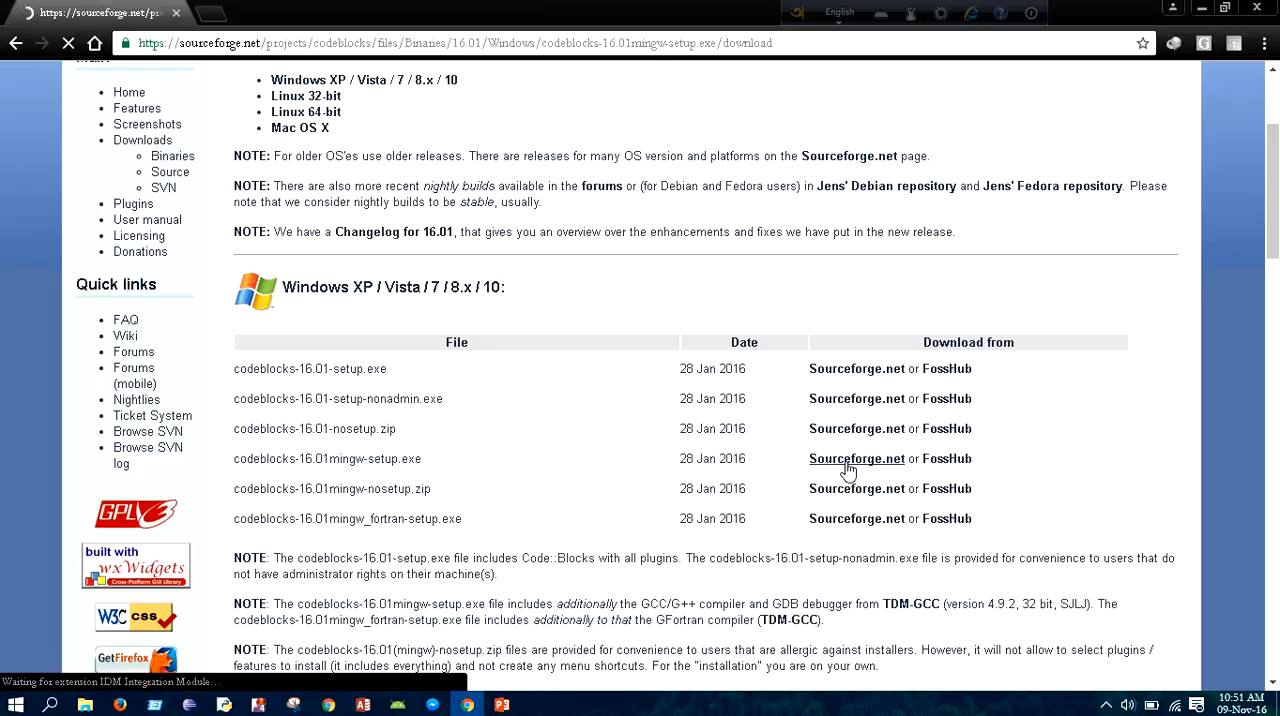
Dismiss the download manager's fake serial warning, decline registration and close the Download File Info window
{"action": "left_click", "coordinate": [856, 458]}
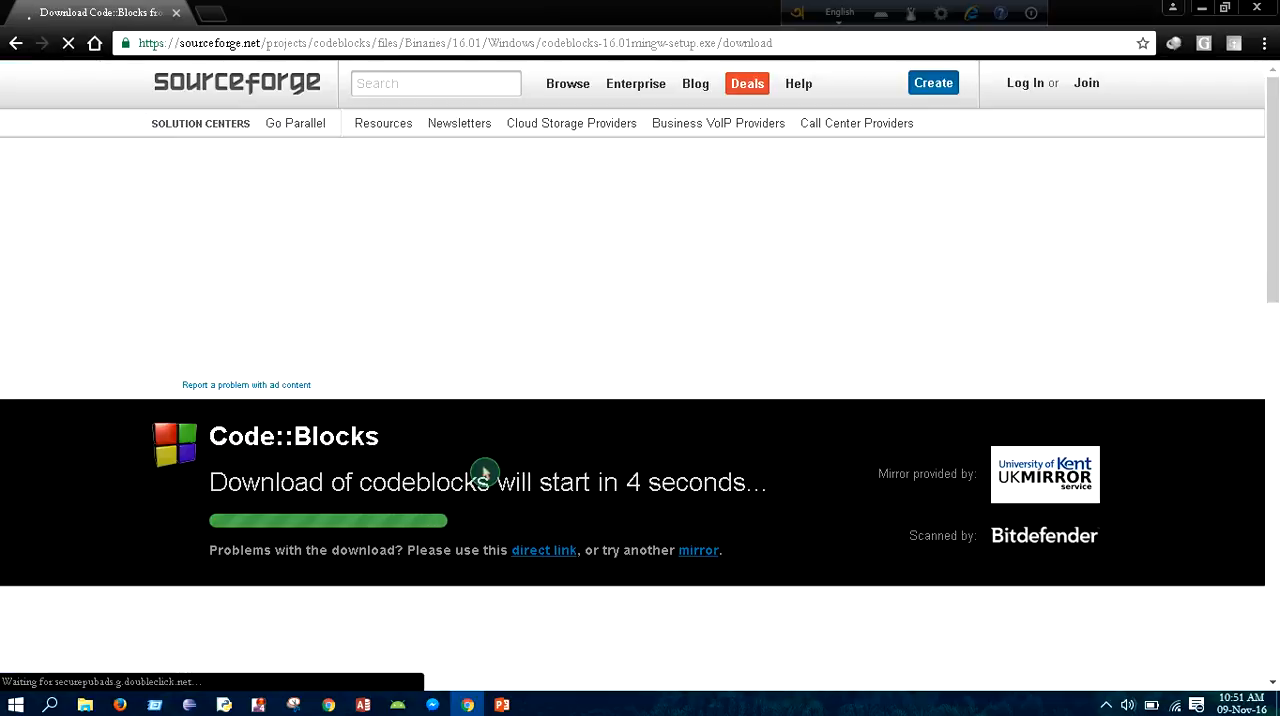
{"action": "scroll", "scroll_direction": "down", "scroll_amount": 3}
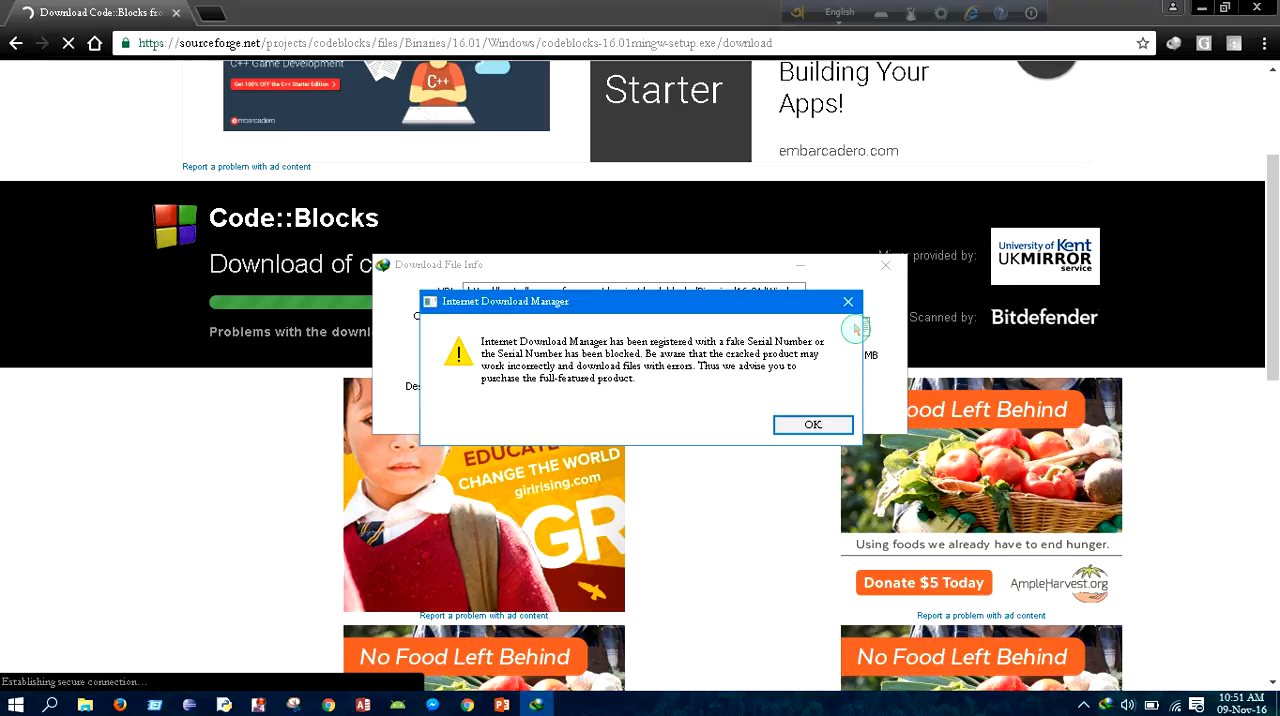
{"action": "left_click", "coordinate": [812, 424]}
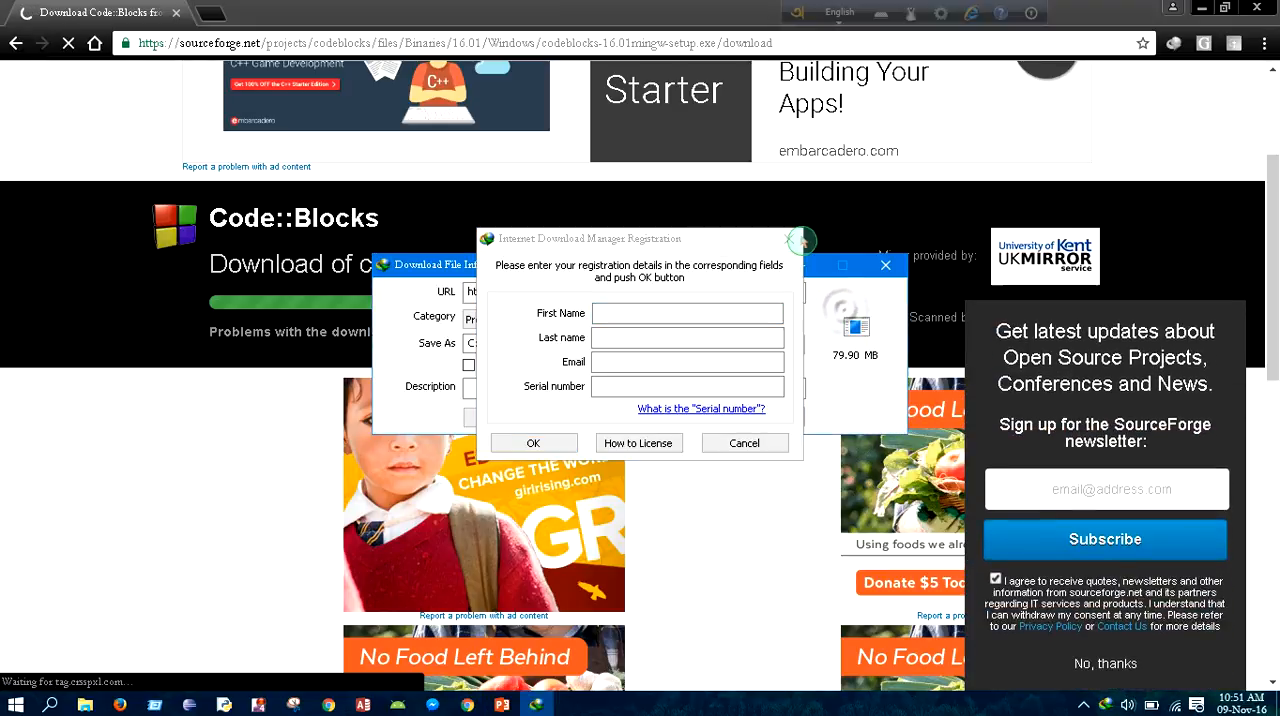
{"action": "left_click", "coordinate": [744, 444]}
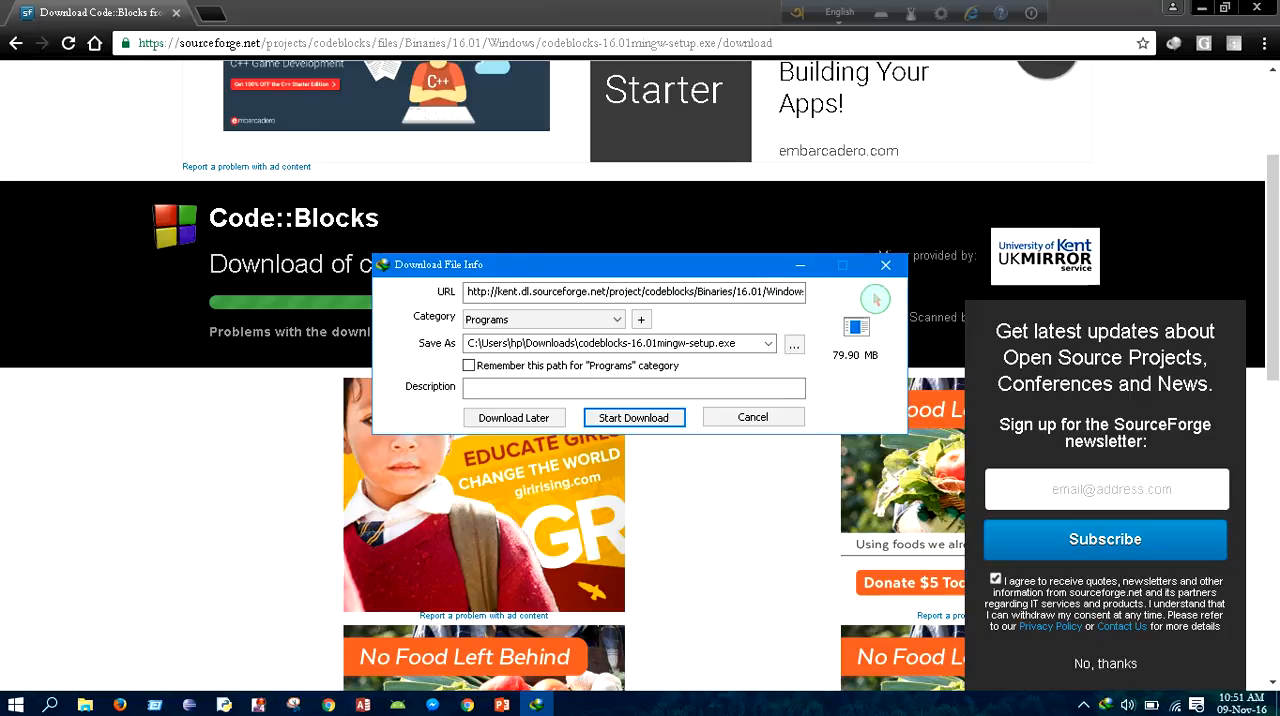
{"action": "mouse_move", "coordinate": [886, 264]}
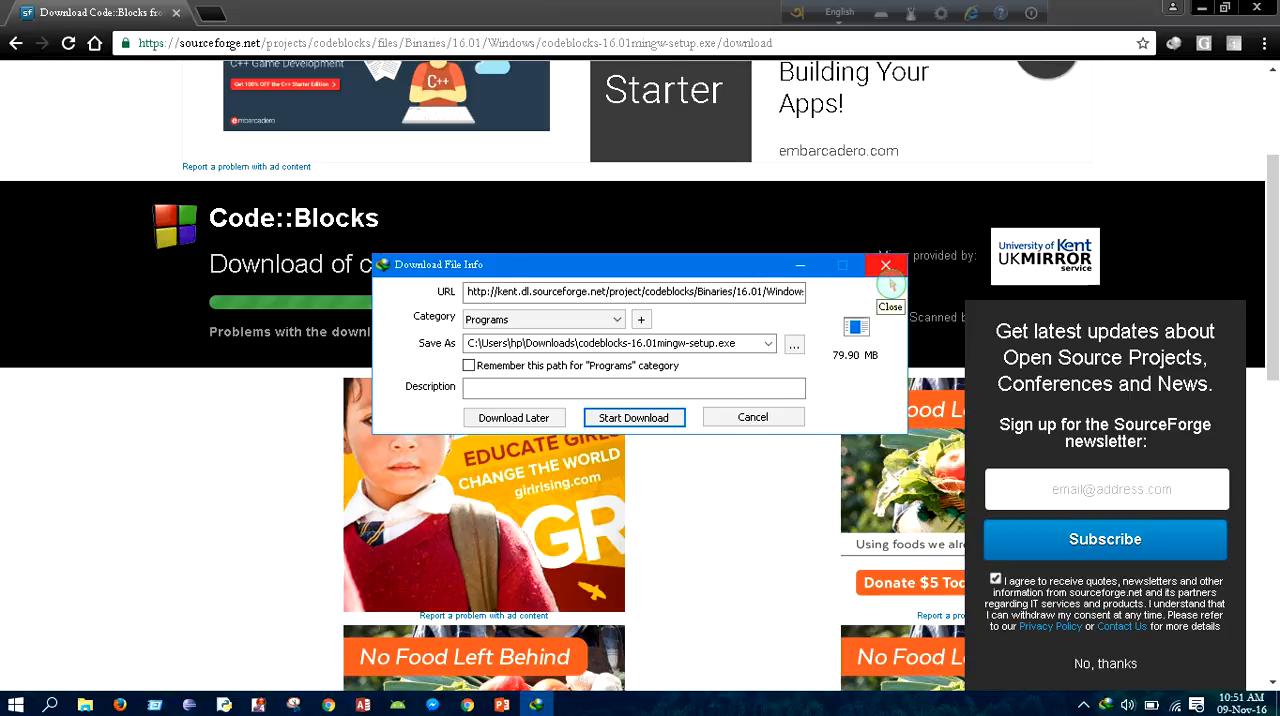
{"action": "left_click", "coordinate": [632, 416]}
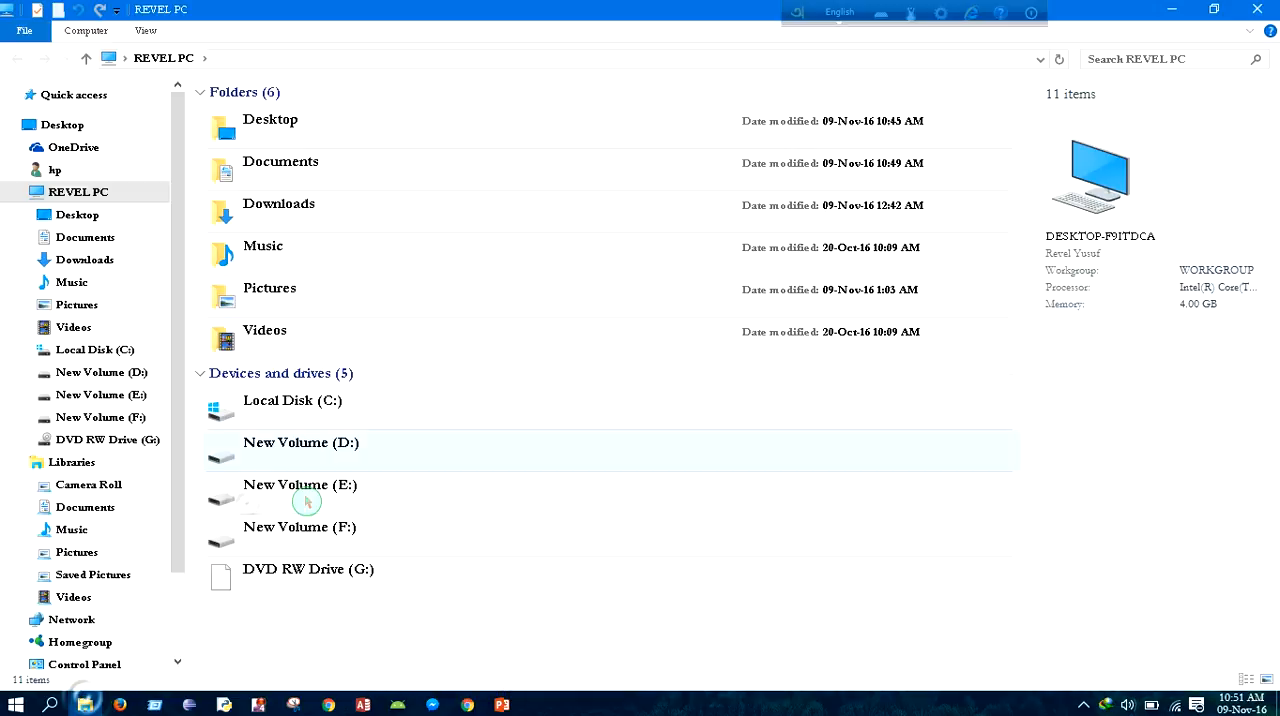
Open New Volume (D:) and then its Cdblocks 2 folder containing the downloaded installer
{"action": "left_click", "coordinate": [300, 442]}
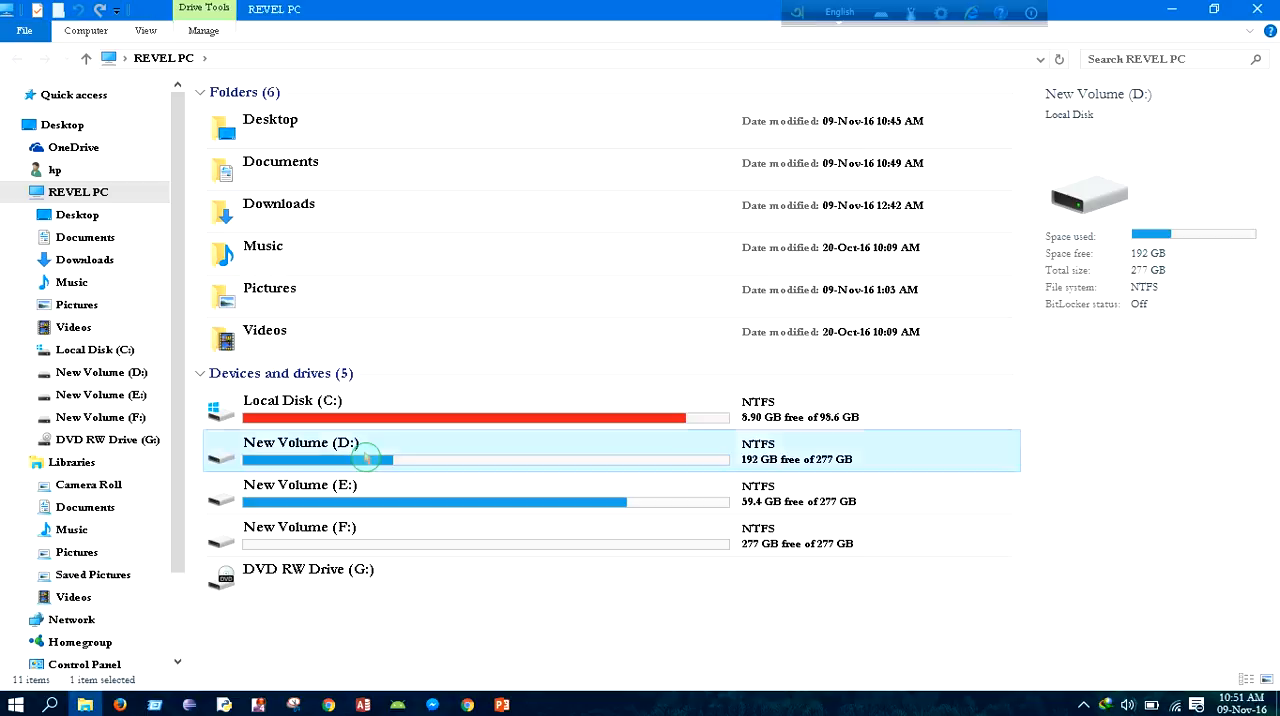
{"action": "double_click", "coordinate": [300, 450]}
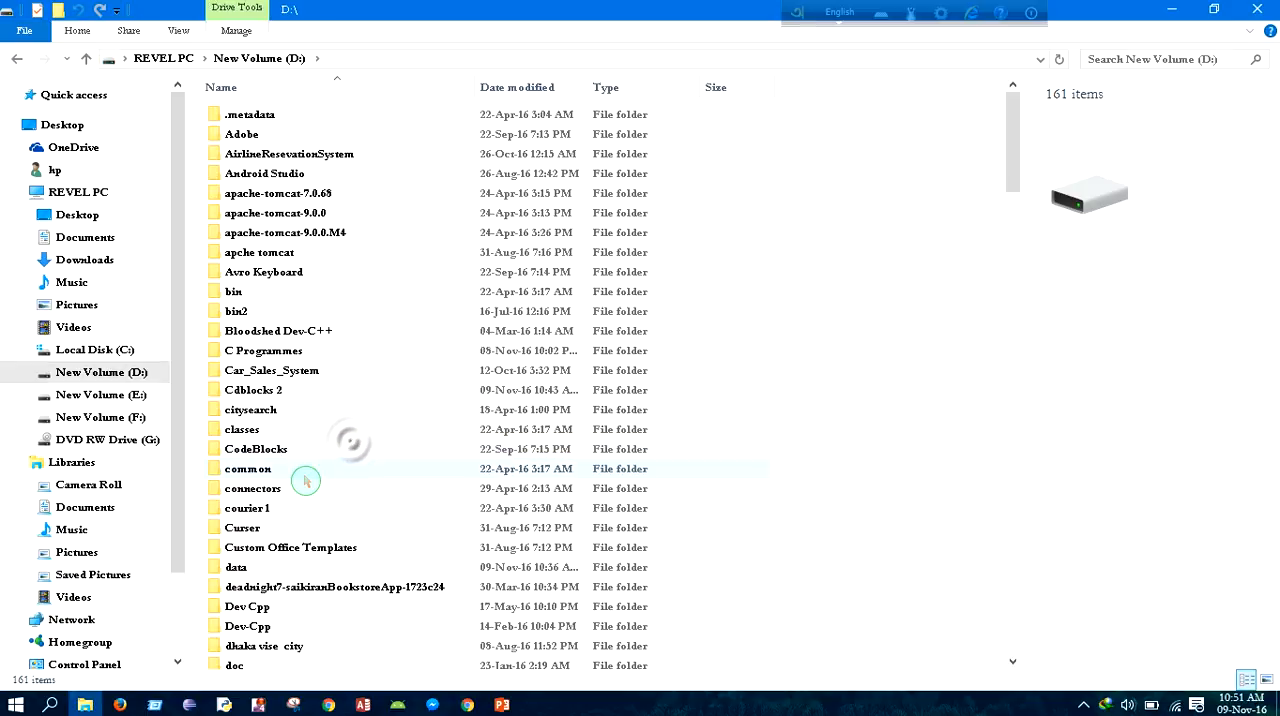
{"action": "left_click", "coordinate": [254, 390]}
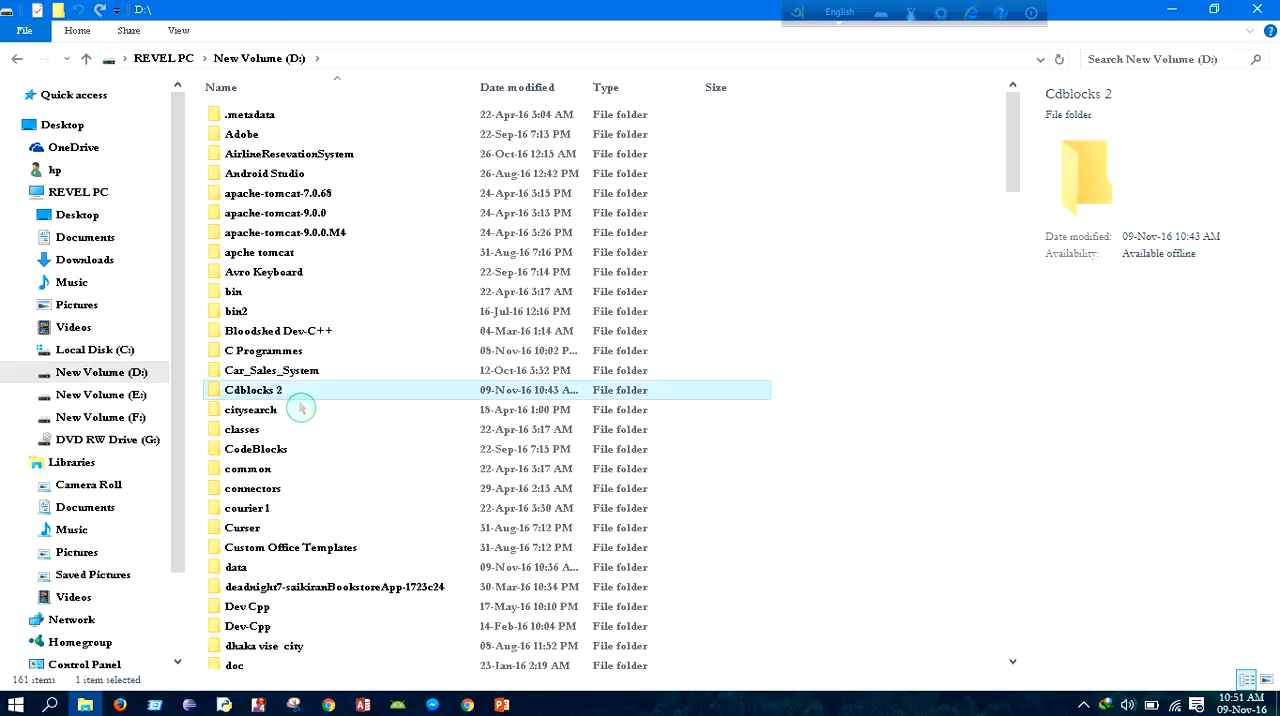
{"action": "double_click", "coordinate": [252, 390]}
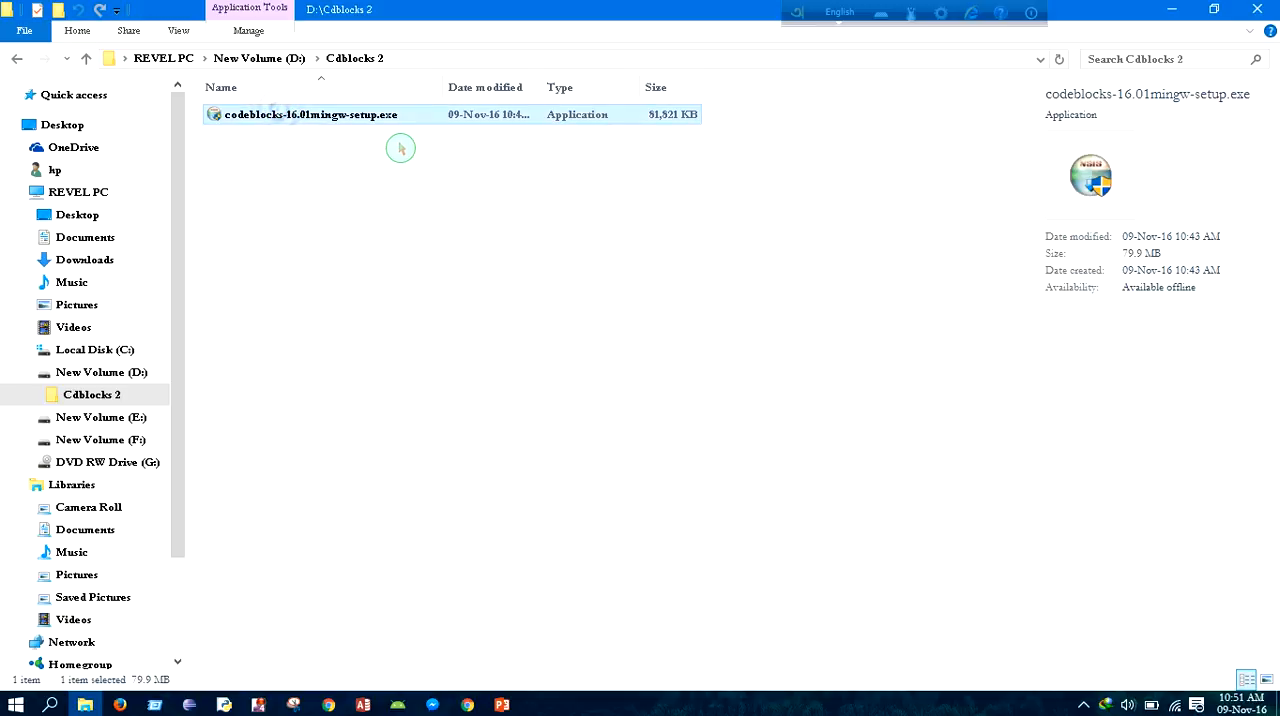
{"action": "mouse_move", "coordinate": [350, 154]}
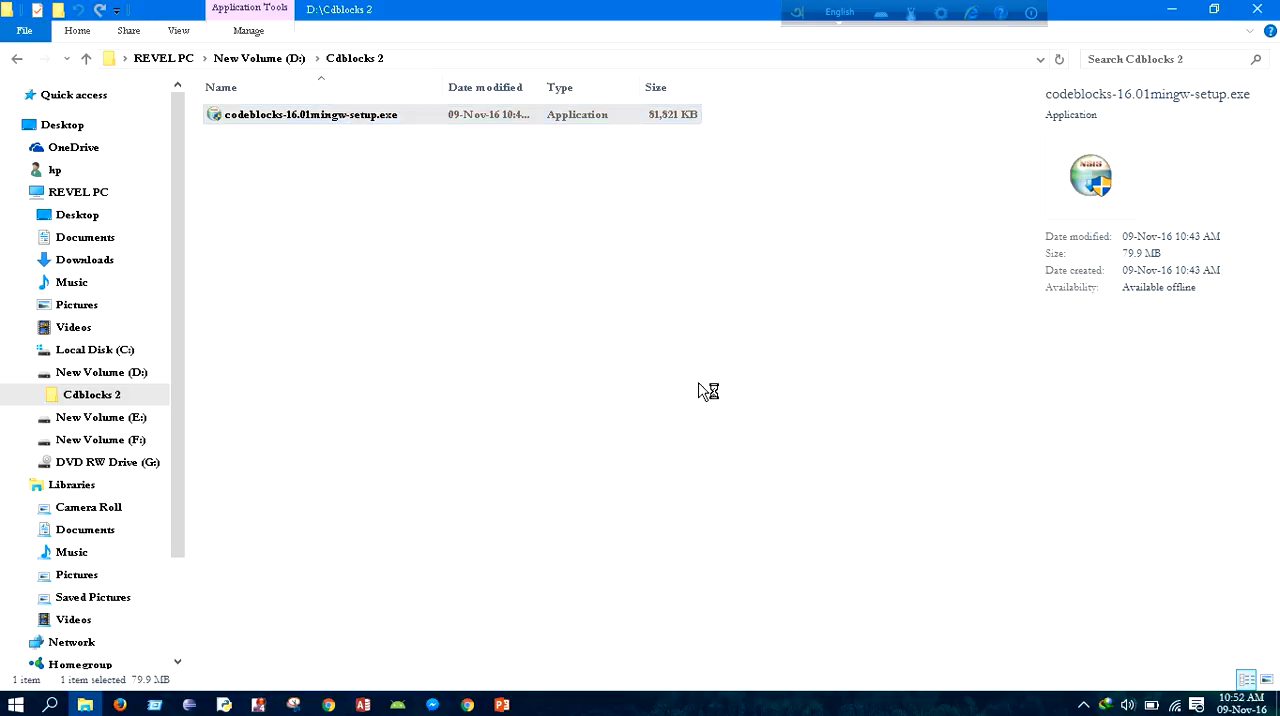
Launch codeblocks-16.01mingw-setup.exe, accept the GNU license and keep the Full install with MinGW
{"action": "double_click", "coordinate": [310, 114]}
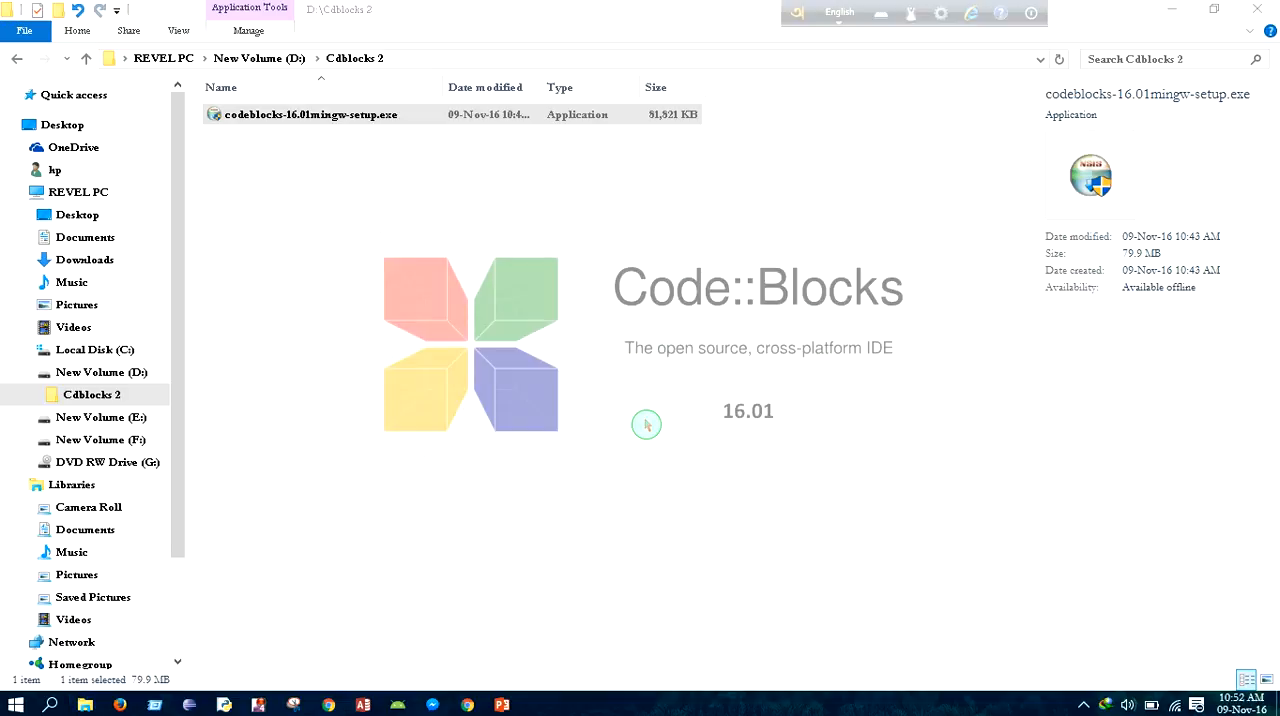
{"action": "double_click", "coordinate": [310, 114]}
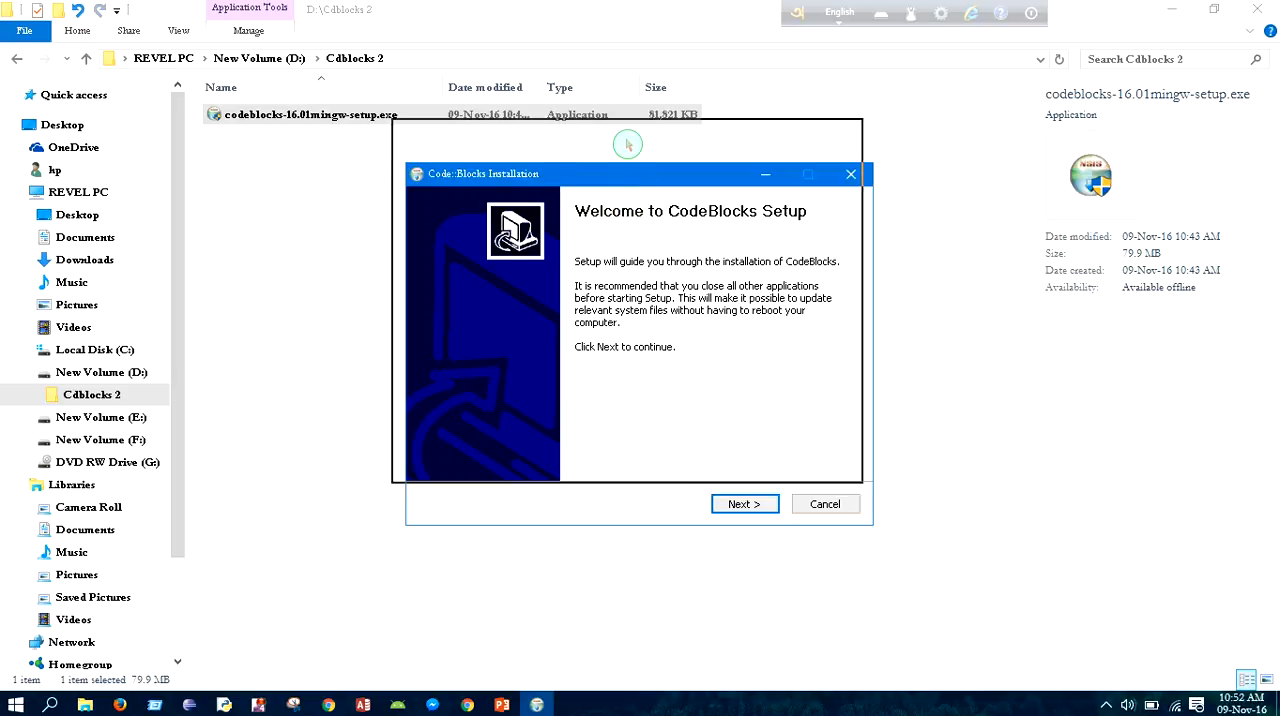
{"action": "left_click", "coordinate": [744, 504]}
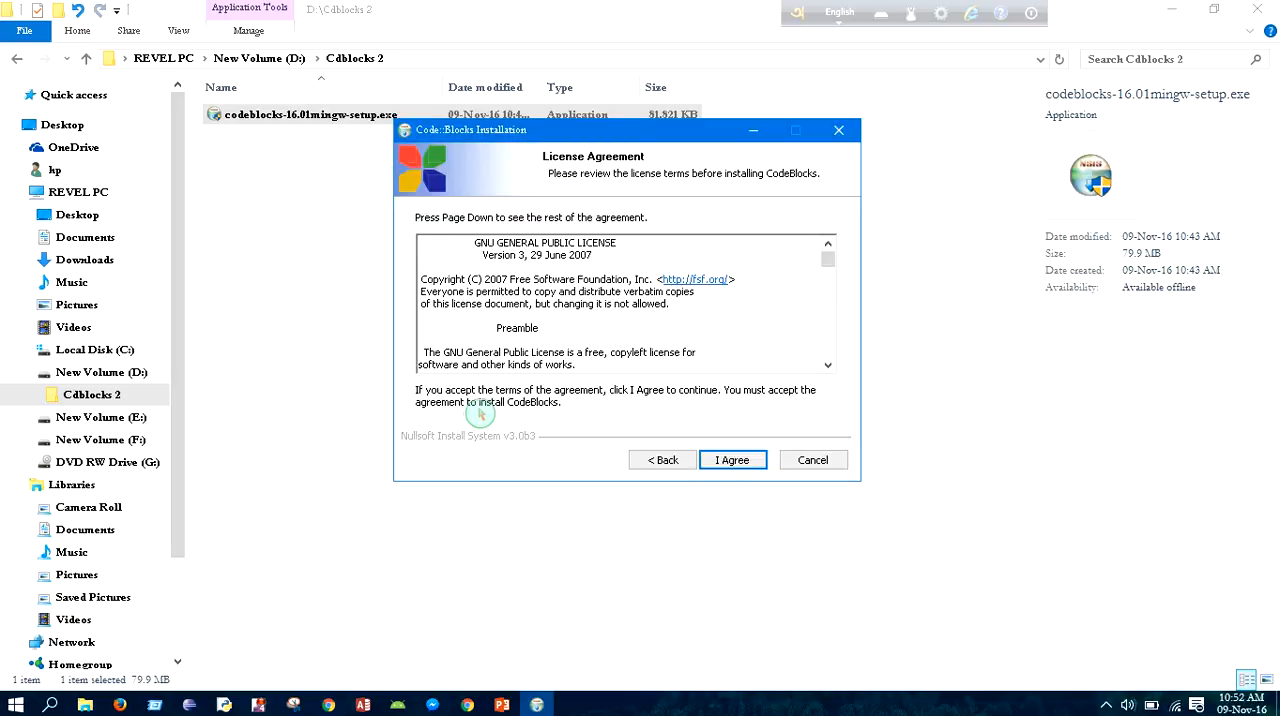
{"action": "left_click", "coordinate": [732, 460]}
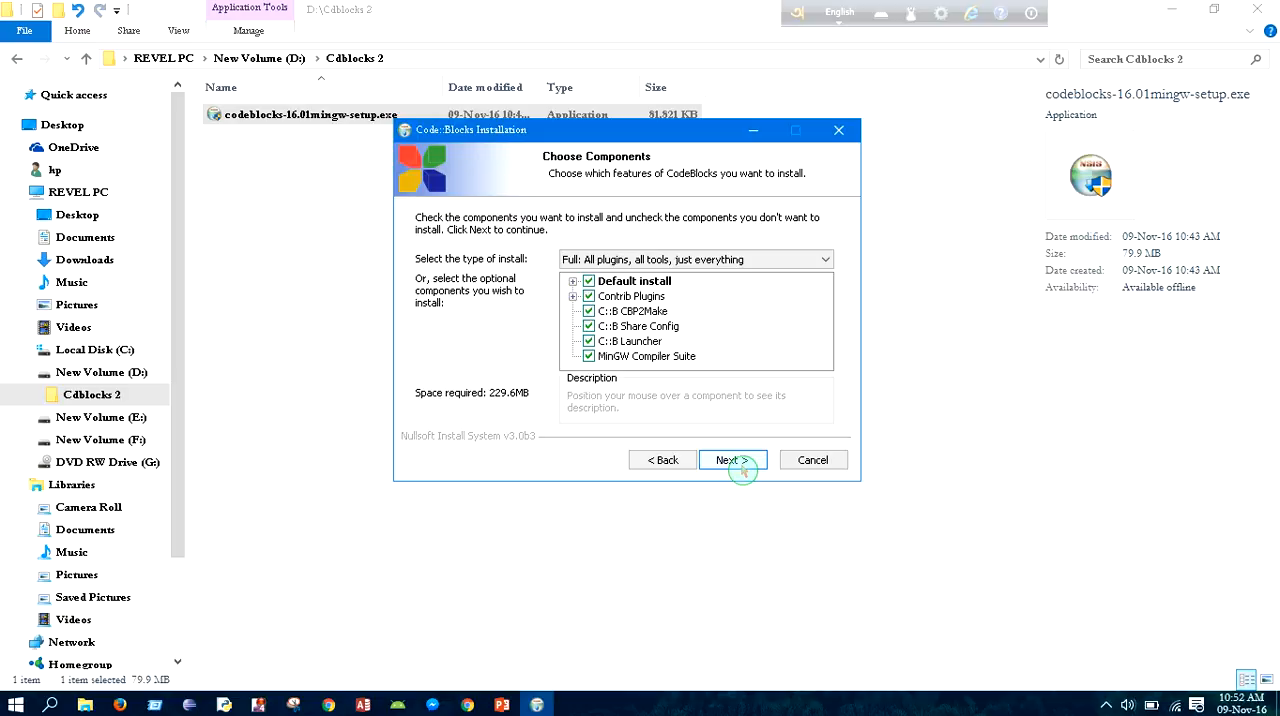
{"action": "left_click", "coordinate": [732, 460]}
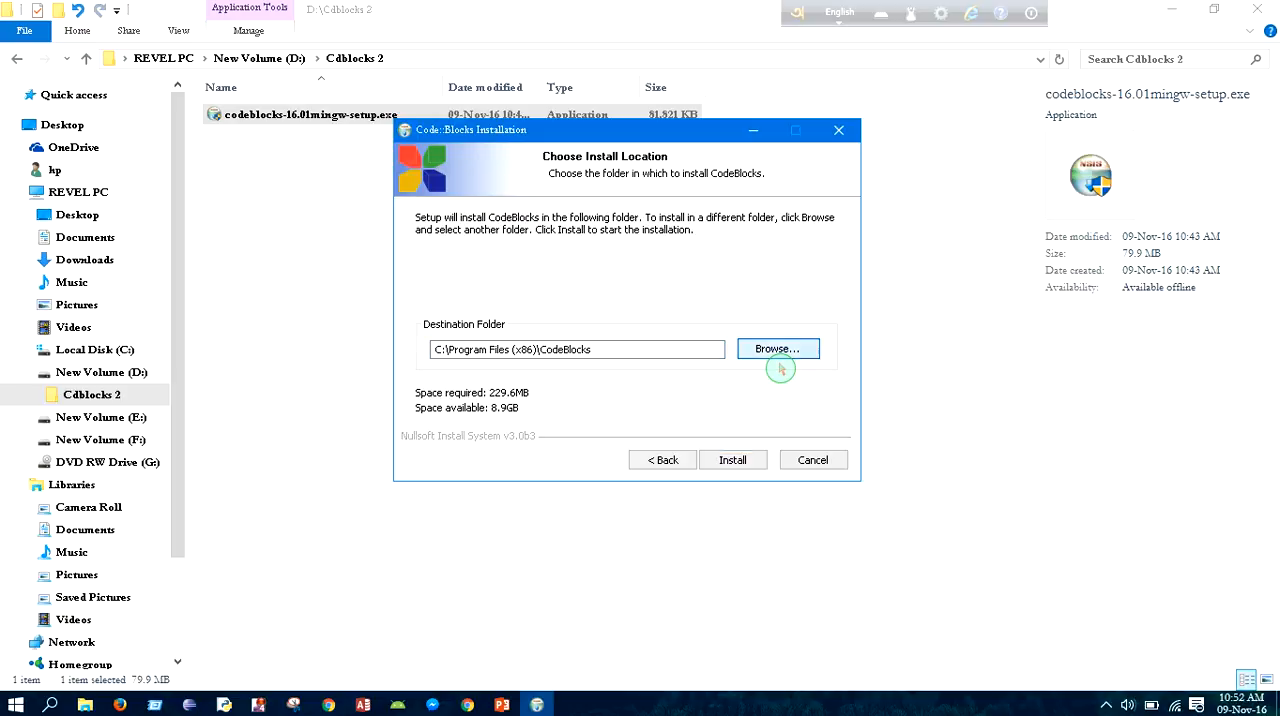
Set the destination to D:\Cdblocks 2\CodeBlocks via Browse and start the installation
{"action": "left_click", "coordinate": [776, 348]}
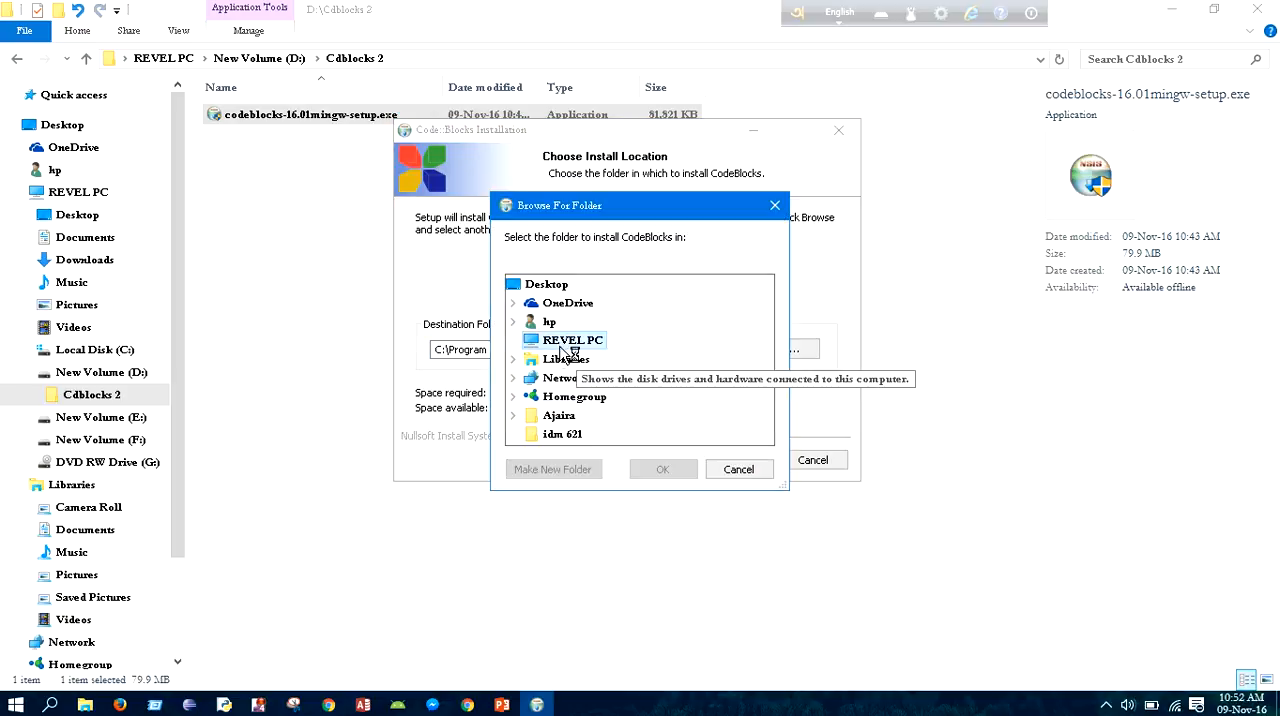
{"action": "scroll", "scroll_direction": "down", "scroll_amount": 3}
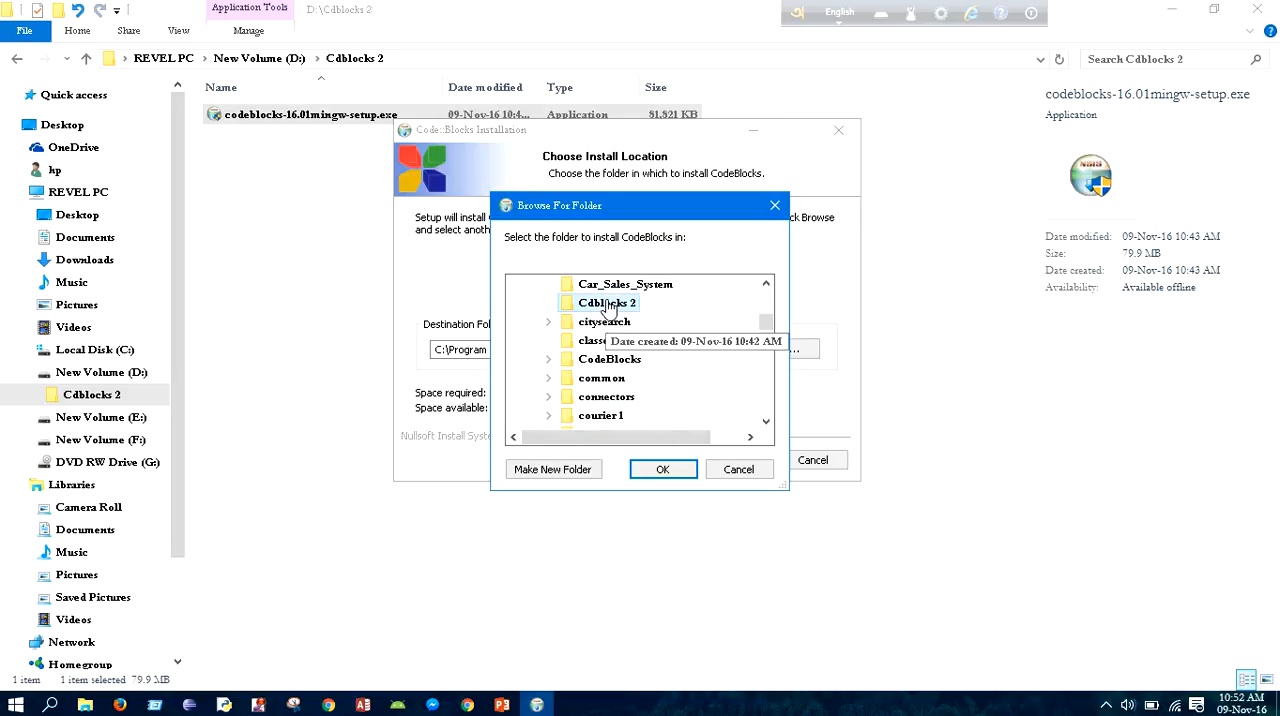
{"action": "left_click", "coordinate": [662, 470]}
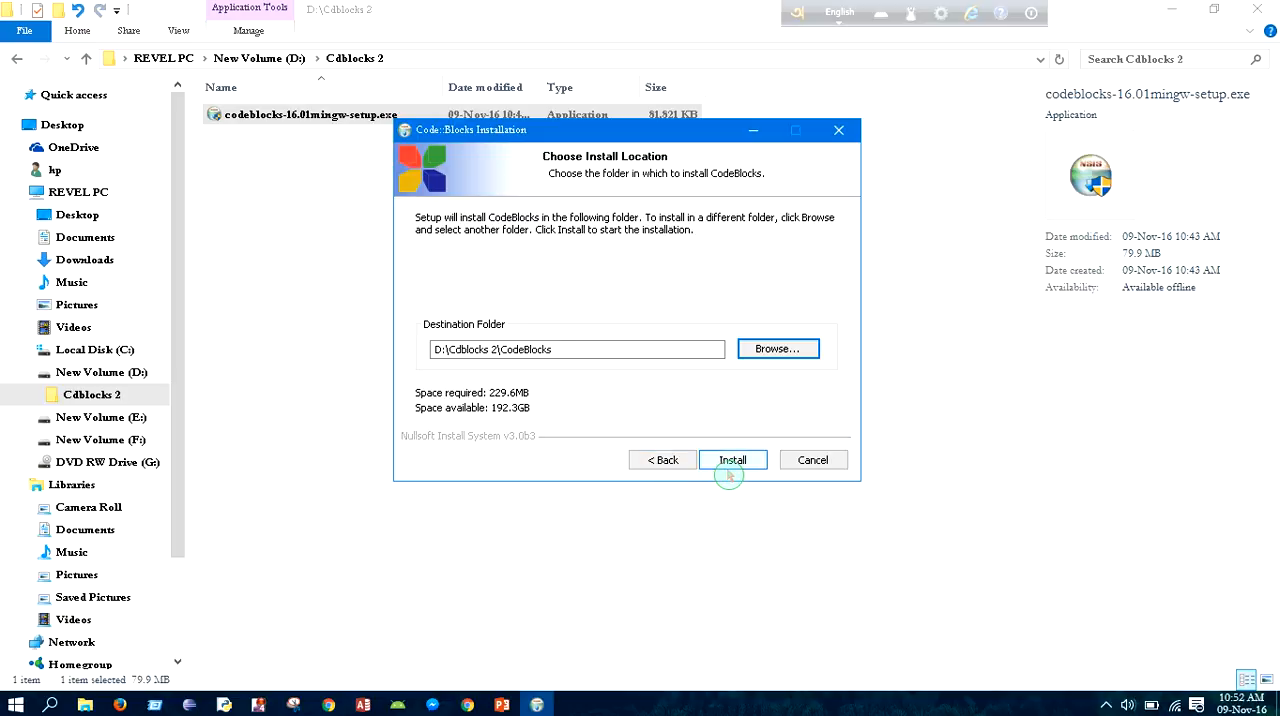
{"action": "left_click", "coordinate": [732, 460]}
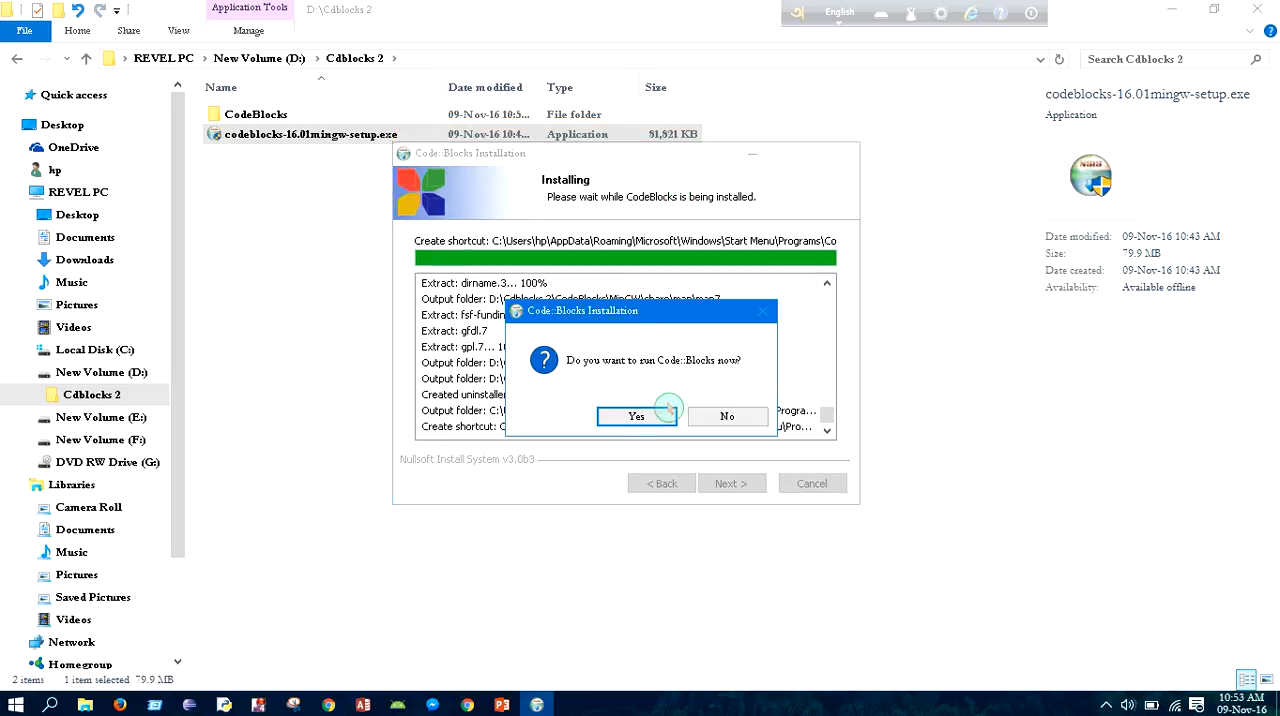
Answer Yes to run Code::Blocks now once installation completes
{"action": "left_click", "coordinate": [636, 416]}
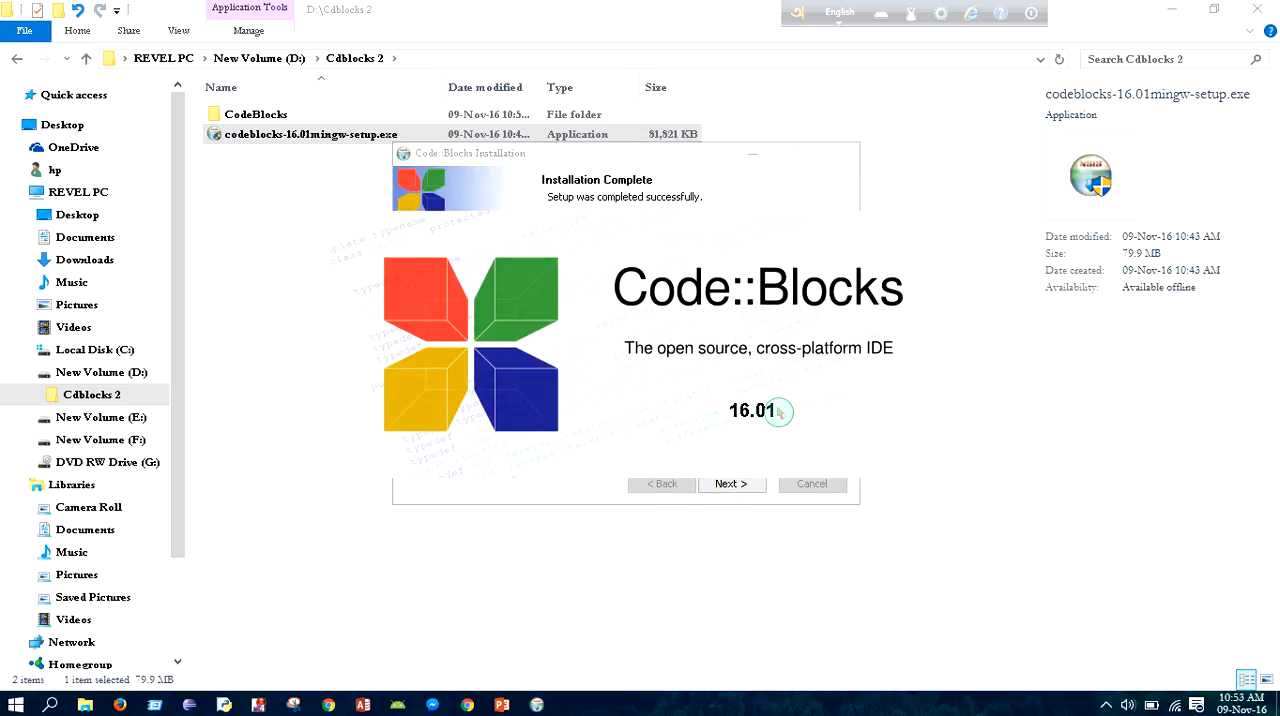
{"action": "mouse_move", "coordinate": [744, 434]}
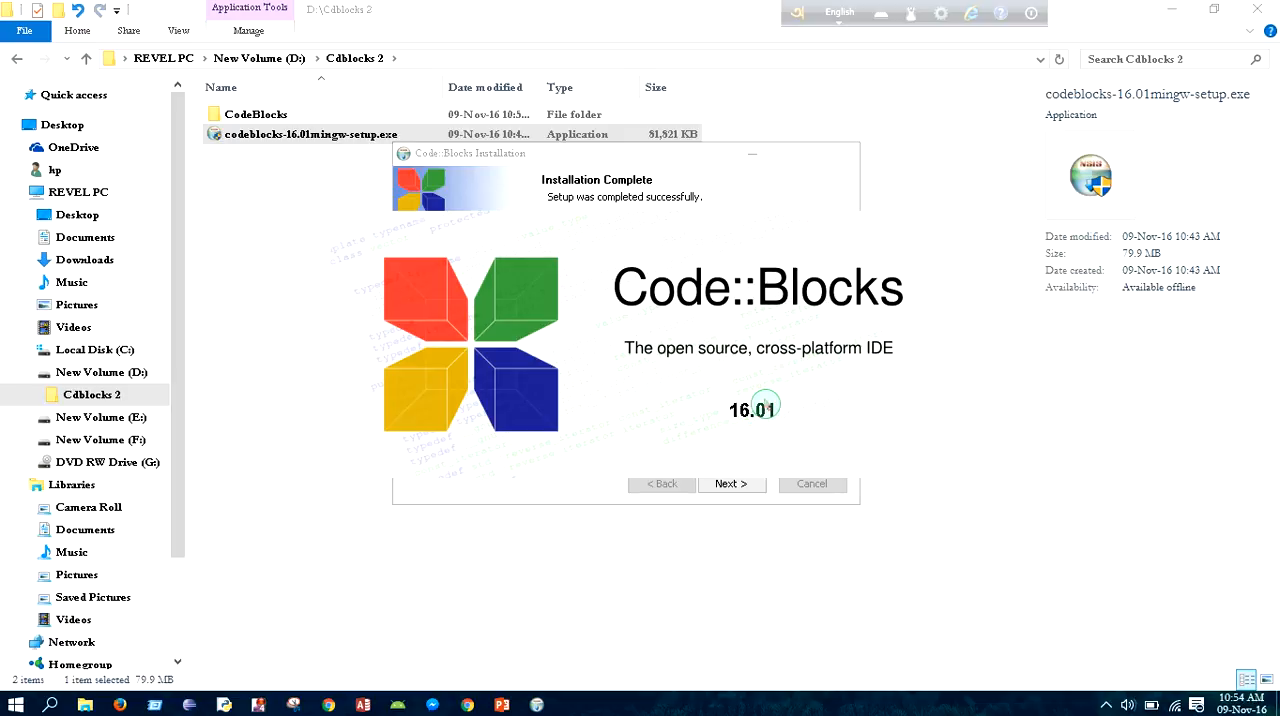
{"action": "mouse_move", "coordinate": [670, 400]}
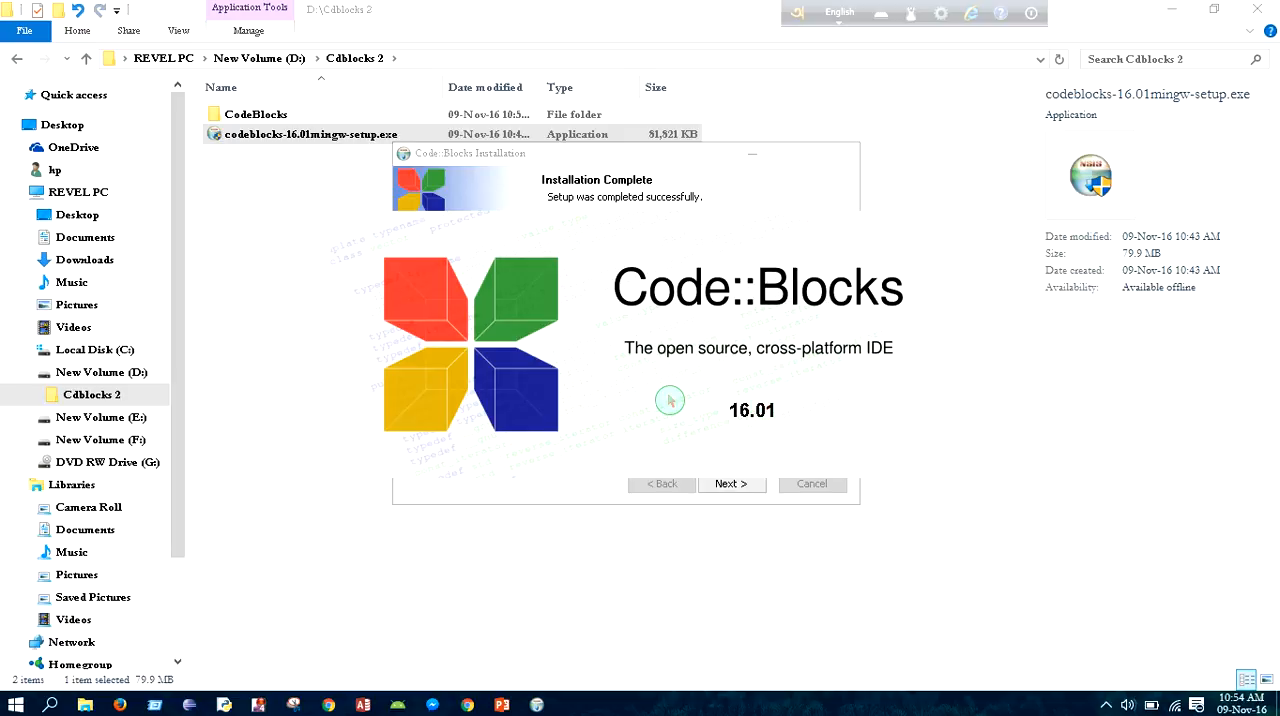
{"action": "mouse_move", "coordinate": [1168, 18]}
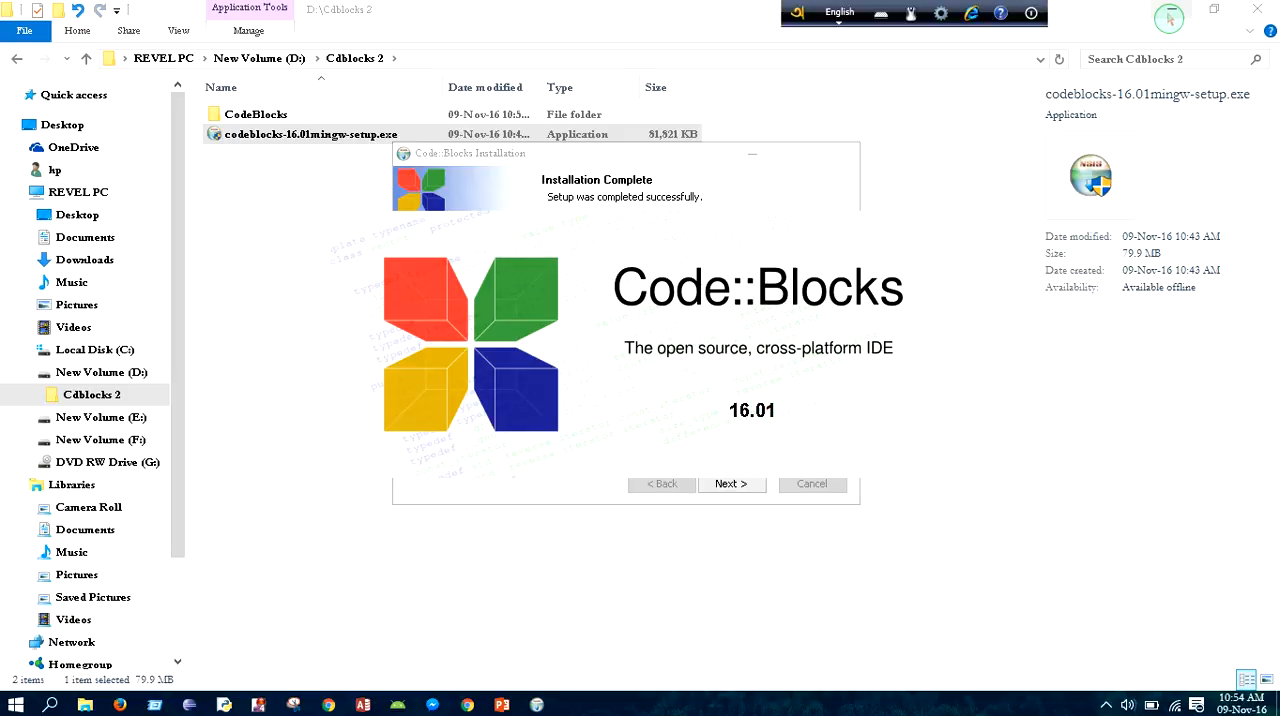